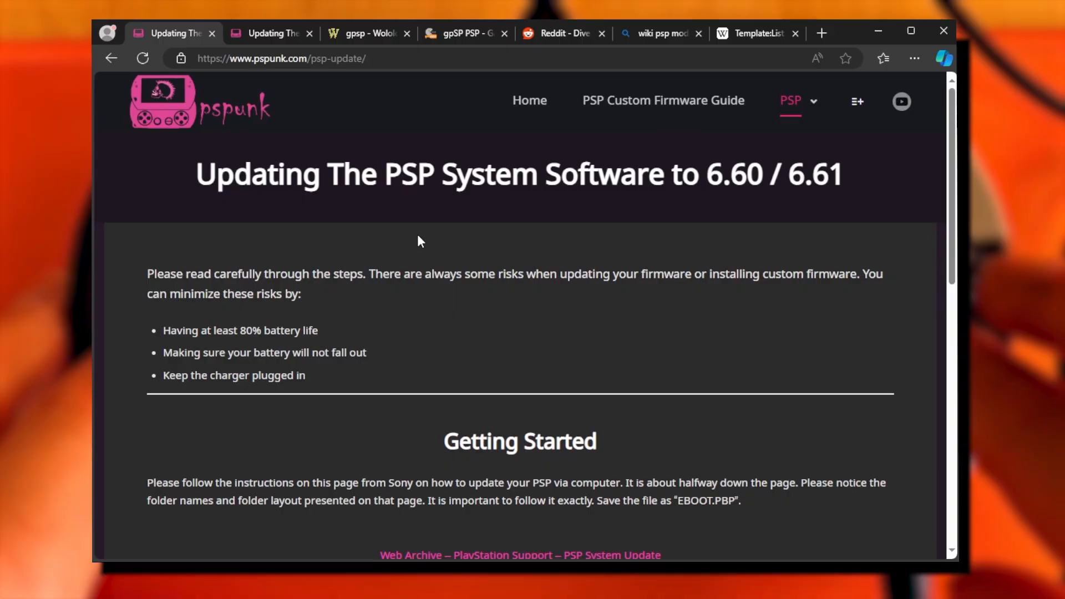
- Open the ARK4 download's PSP folder and select the ARK_cIPL folder inside it
scroll(down, 3)
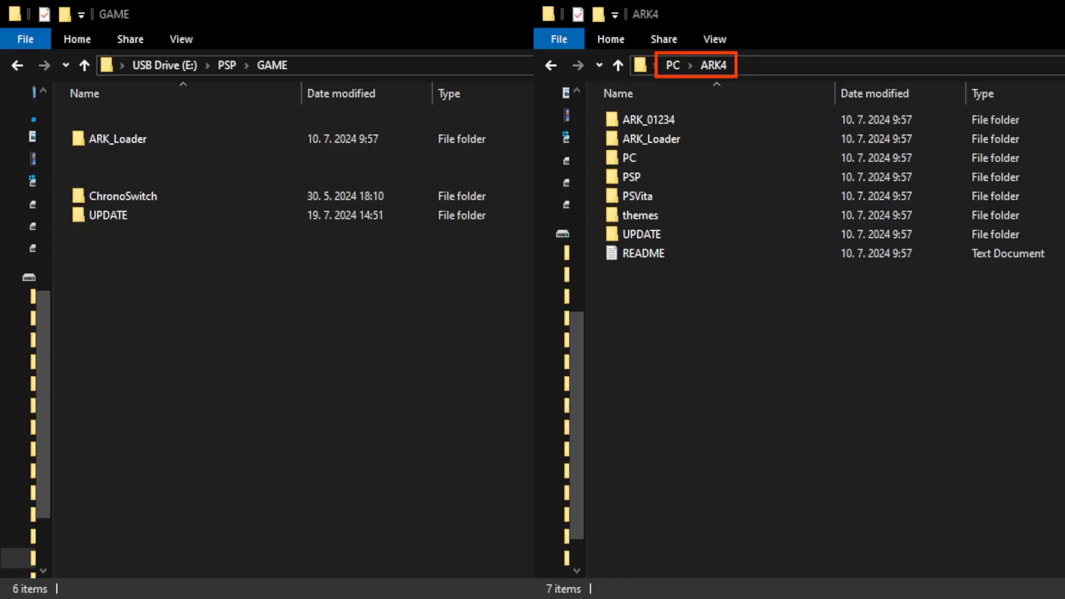
click(632, 177)
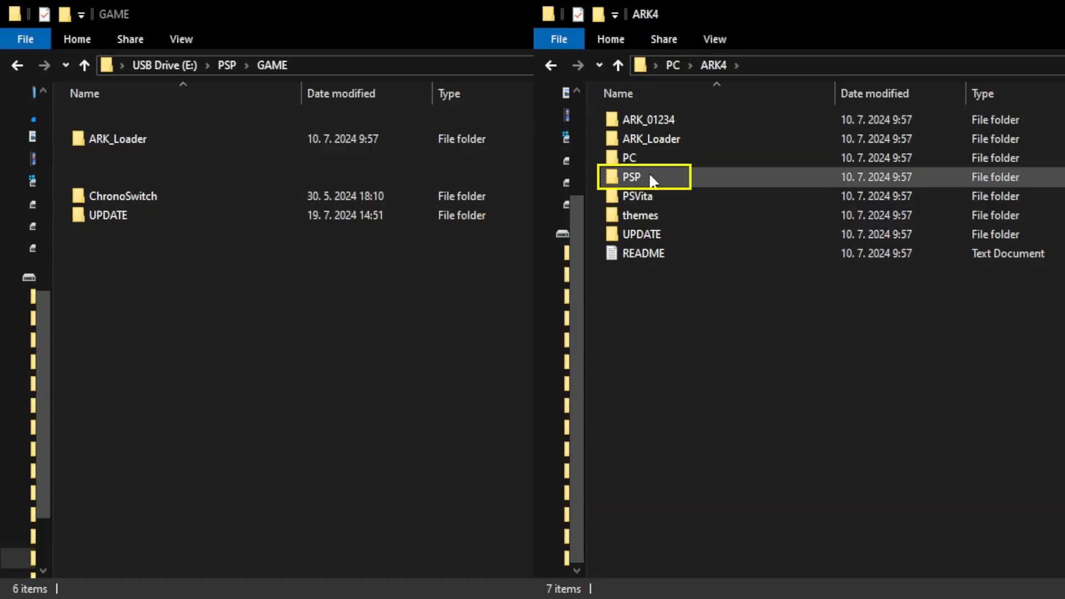
double_click(632, 176)
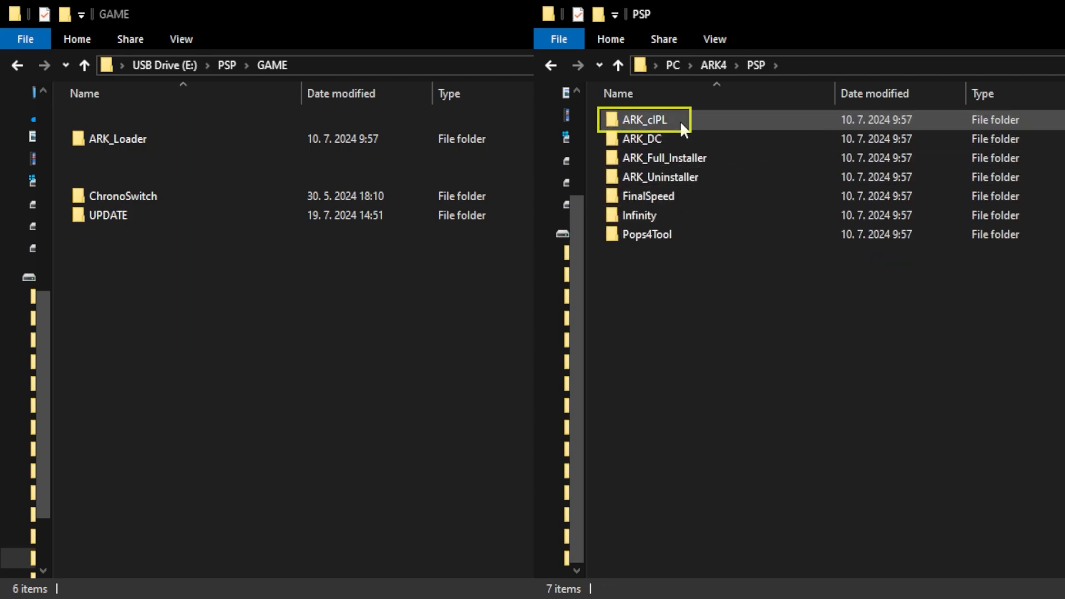
click(646, 120)
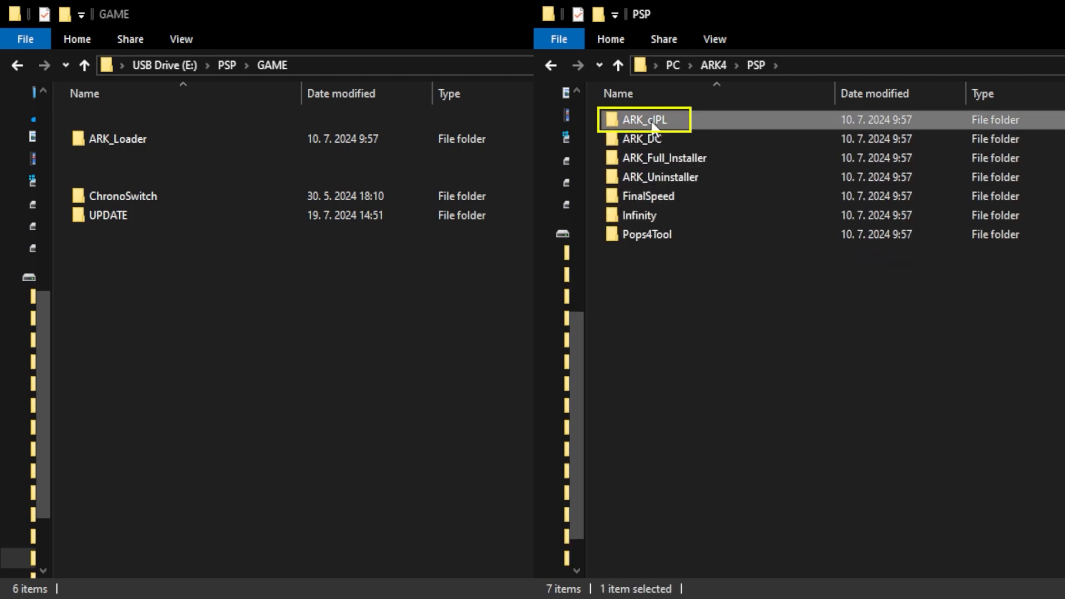